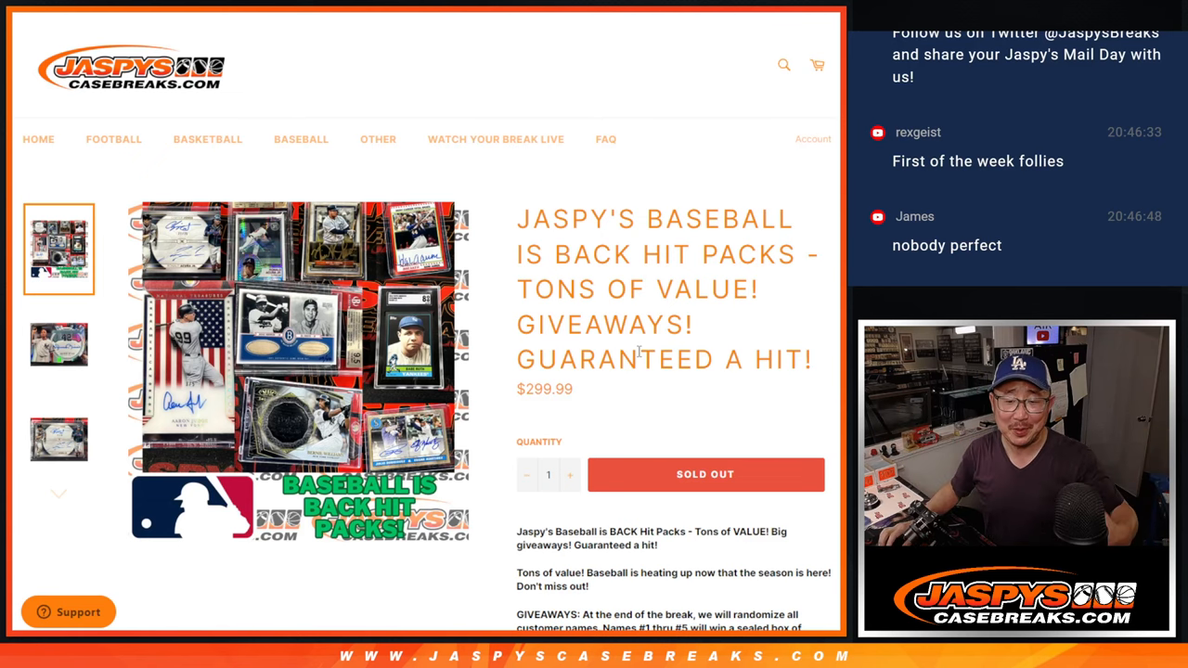
# Highlight the GIVEAWAYS rules paragraph and review the 40-spot randomizing rules below it.
pyautogui.scroll(-3)
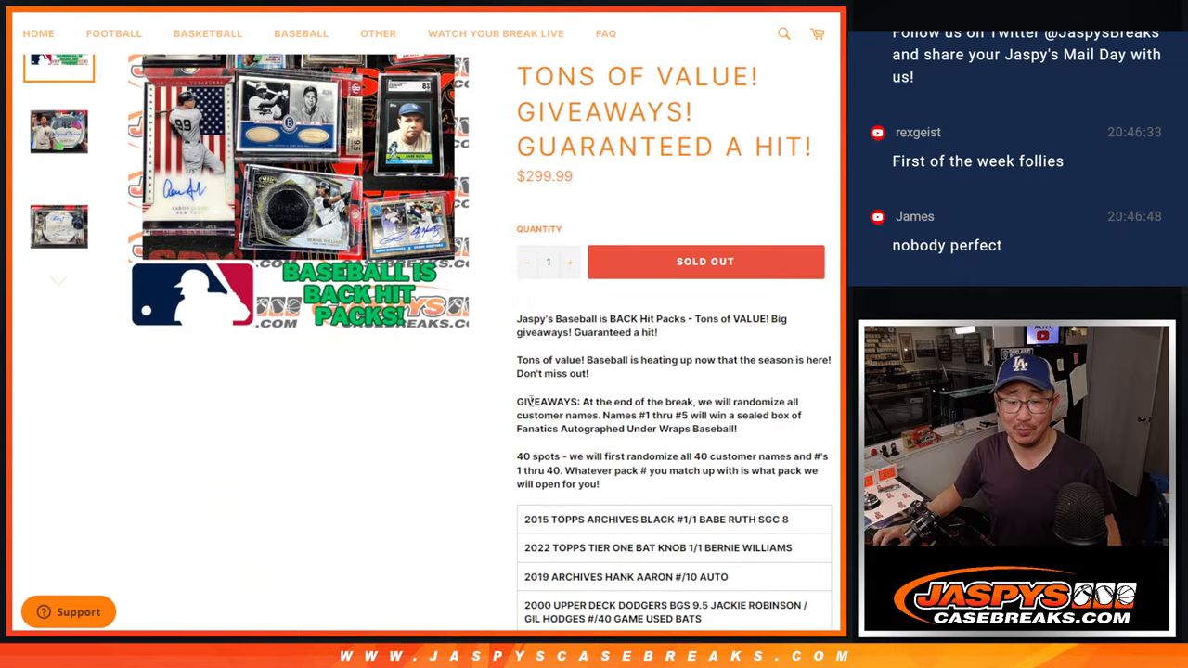
pyautogui.moveTo(517, 402); pyautogui.dragTo(738, 429)
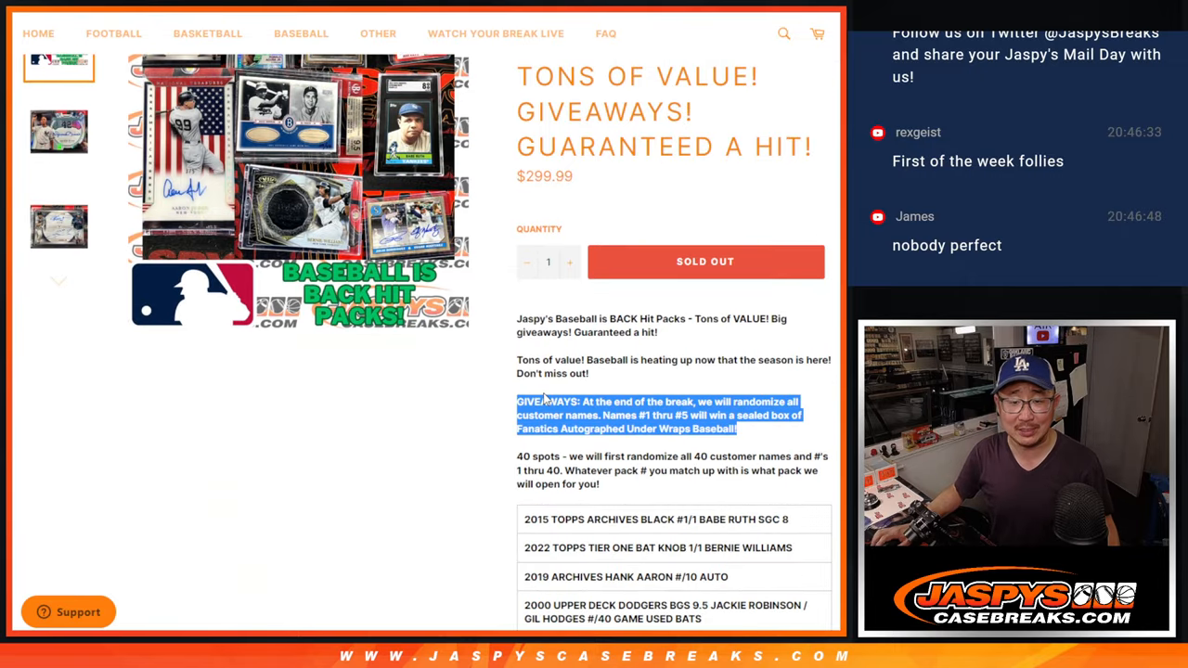
pyautogui.scroll(-3)
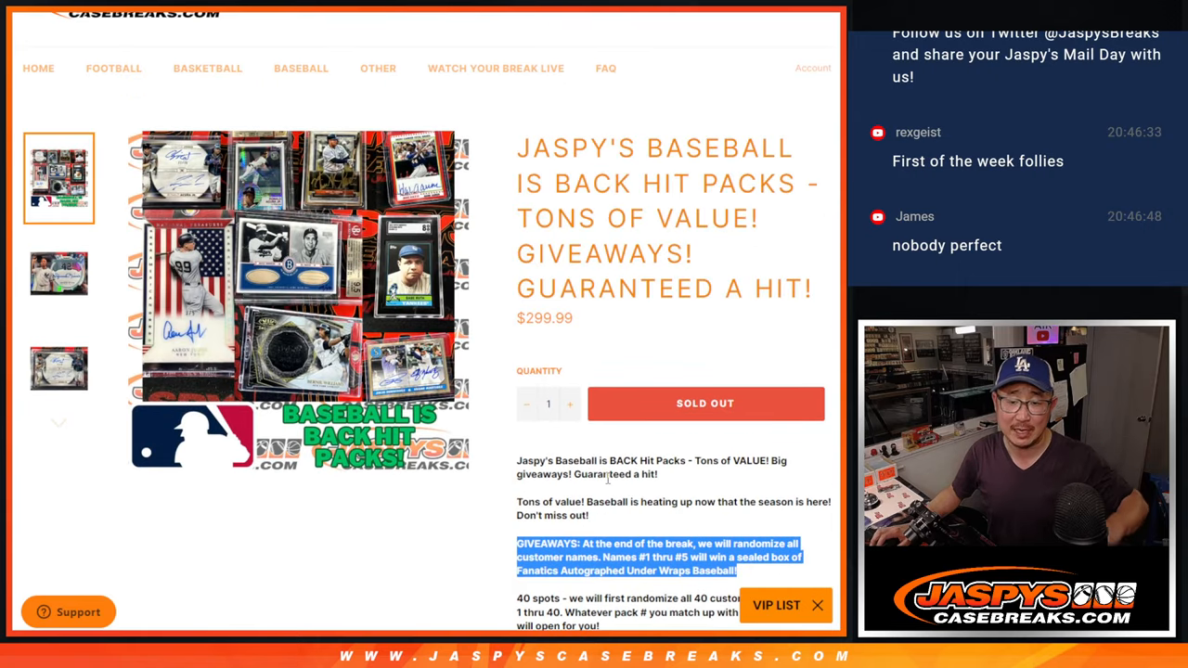
pyautogui.scroll(-3)
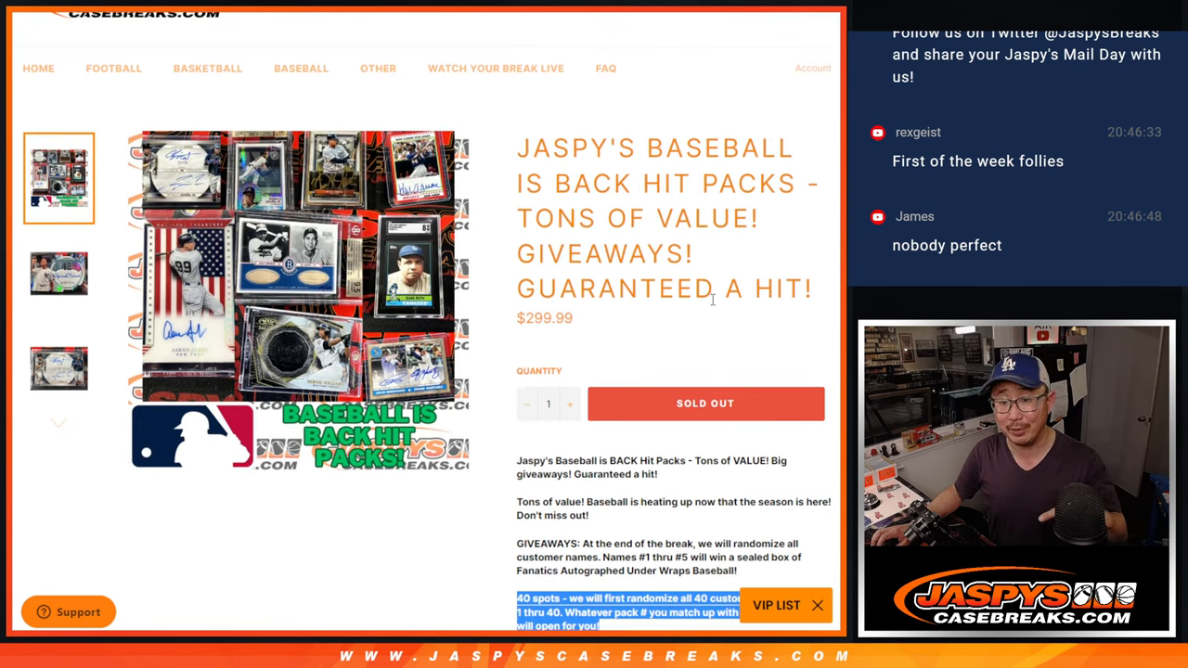
pyautogui.scroll(-3)
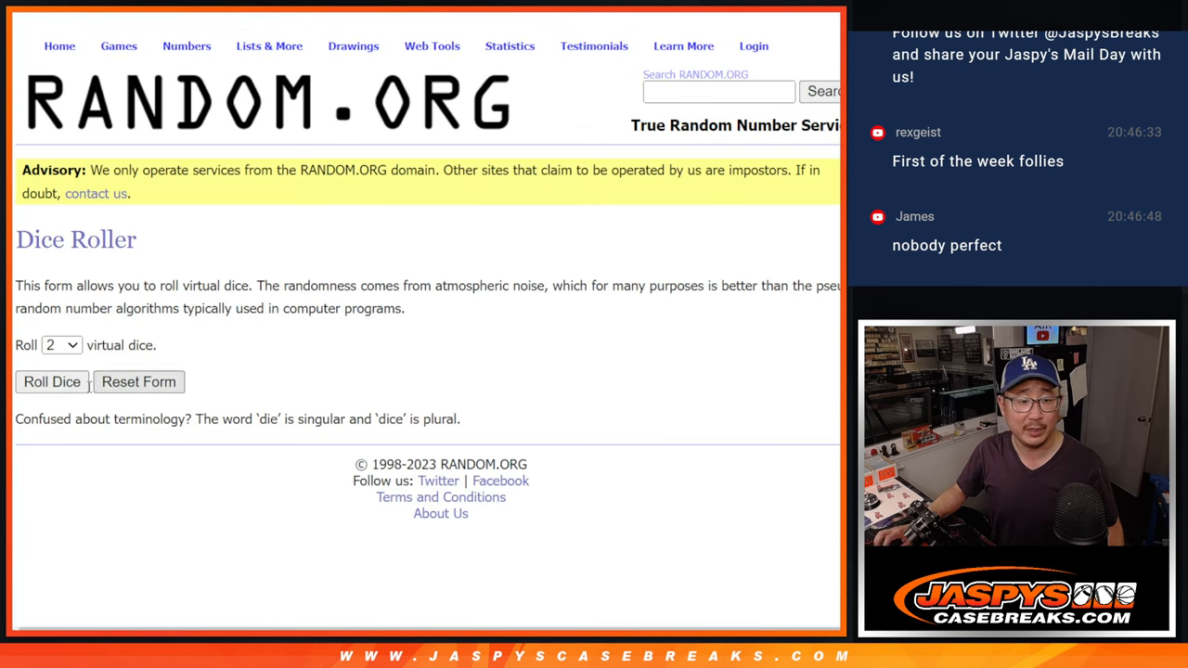
# Switch to the List Randomizer holding the pasted customer names.
pyautogui.click(52, 381)
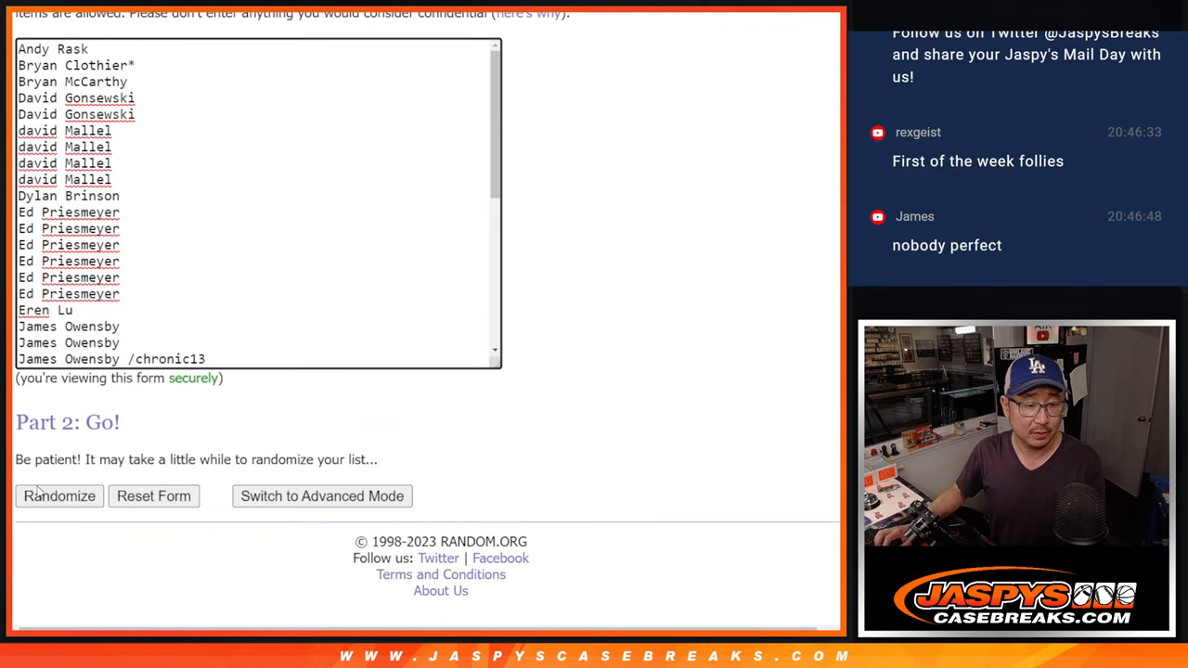
# Randomize the 40 customer names, repeating with Again! until randomized 7 times.
pyautogui.click(58, 496)
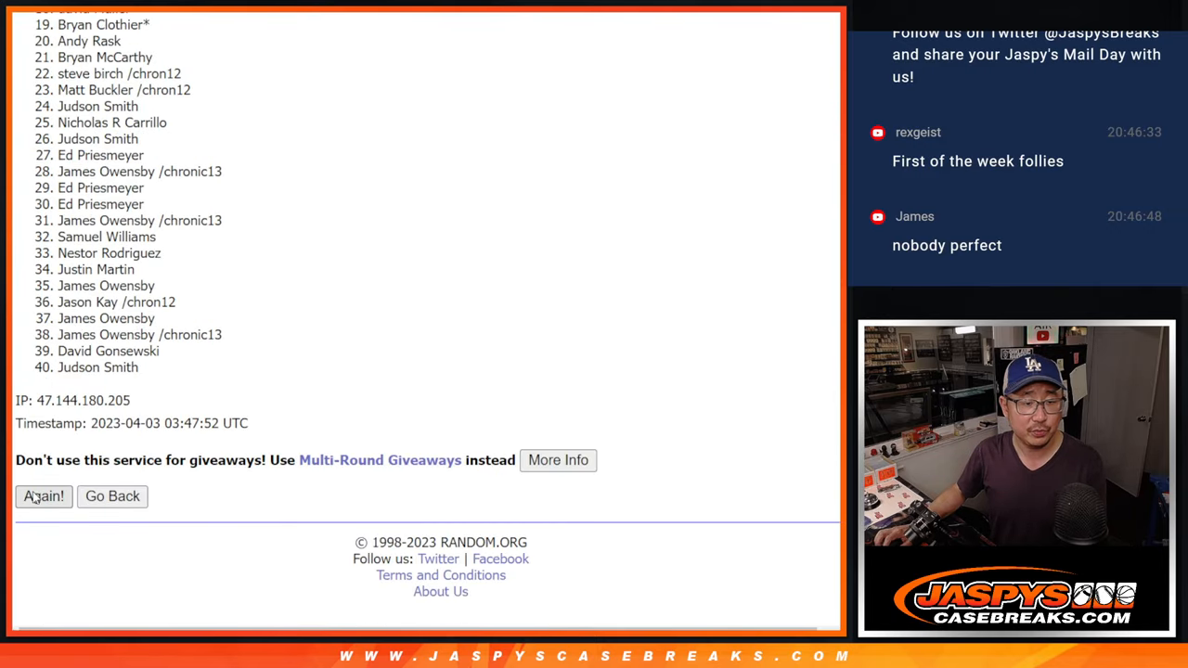
pyautogui.click(43, 496)
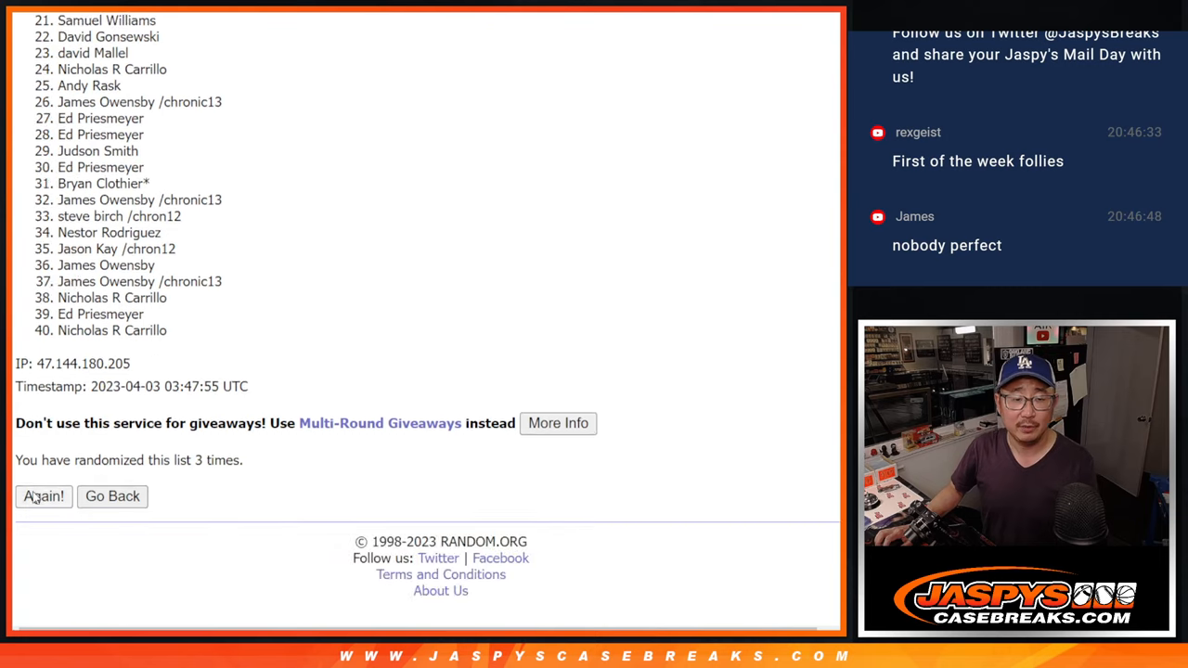
pyautogui.click(43, 495)
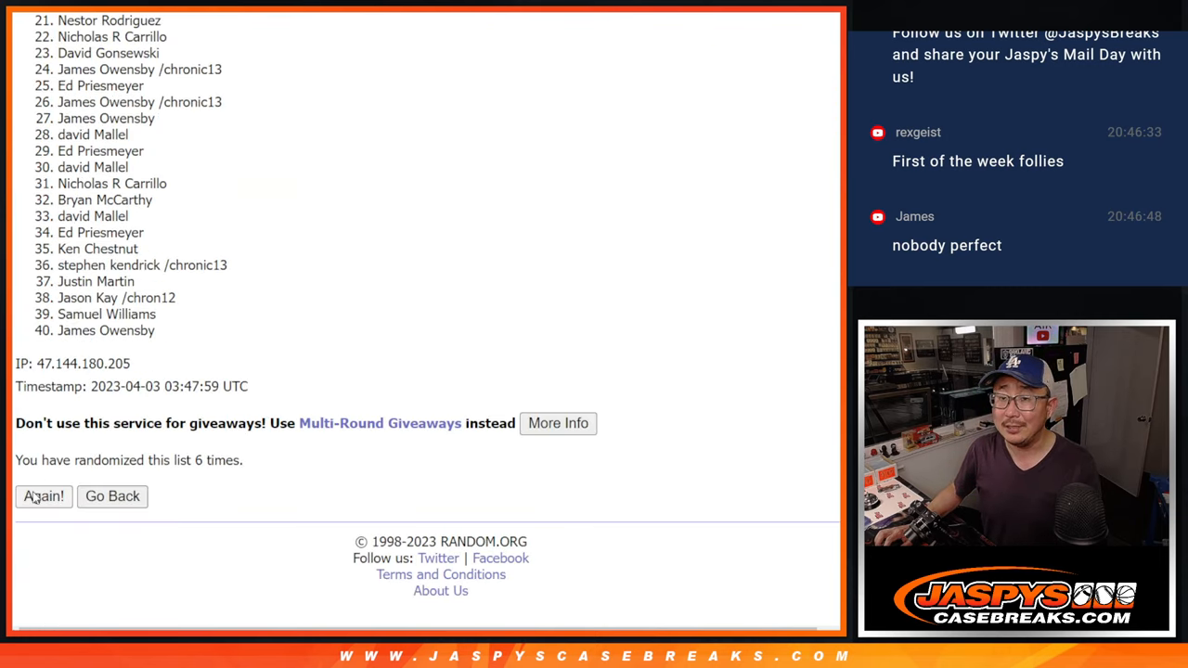
pyautogui.click(43, 495)
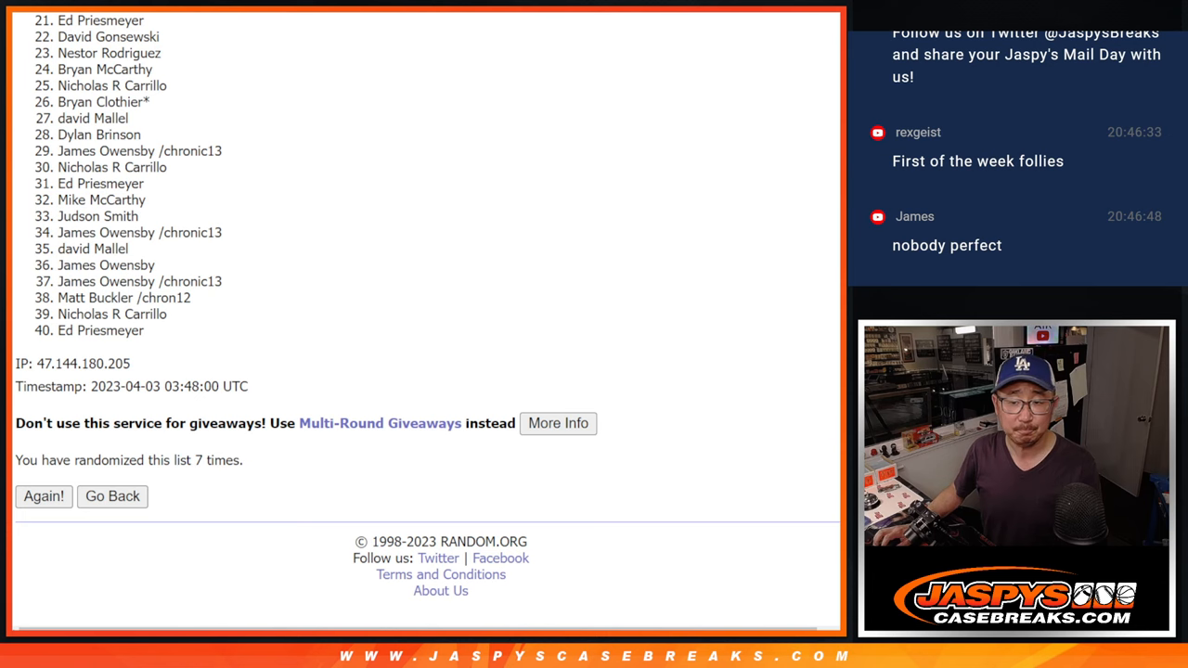
pyautogui.scroll(-3)
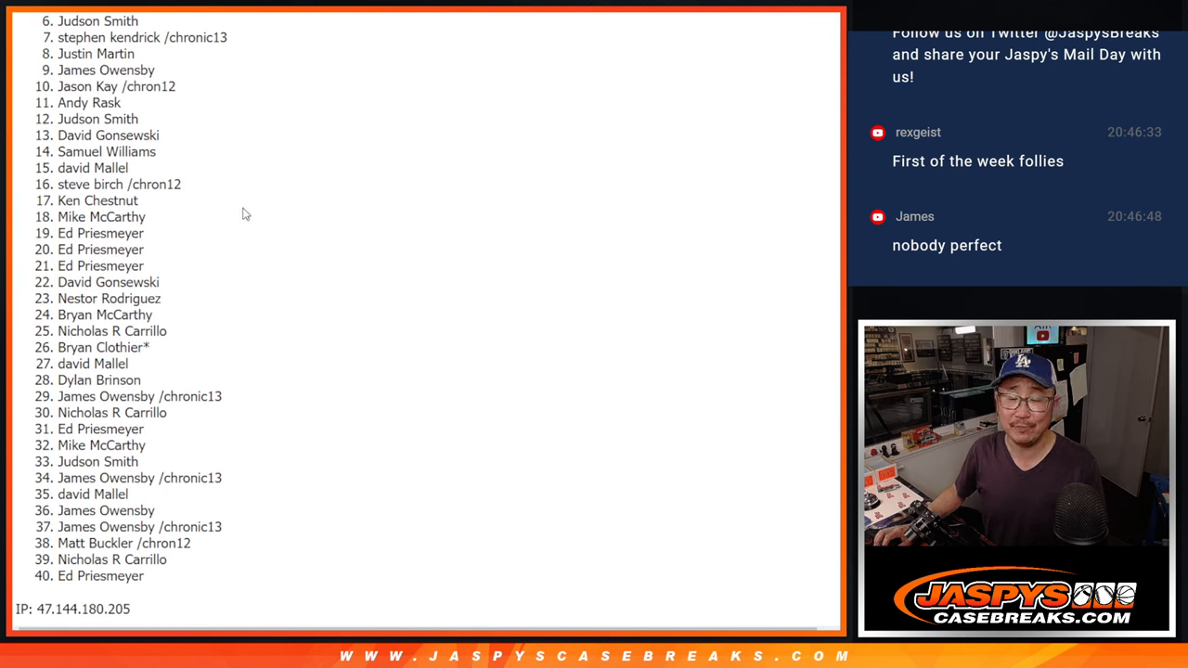
pyautogui.moveTo(520, 222)
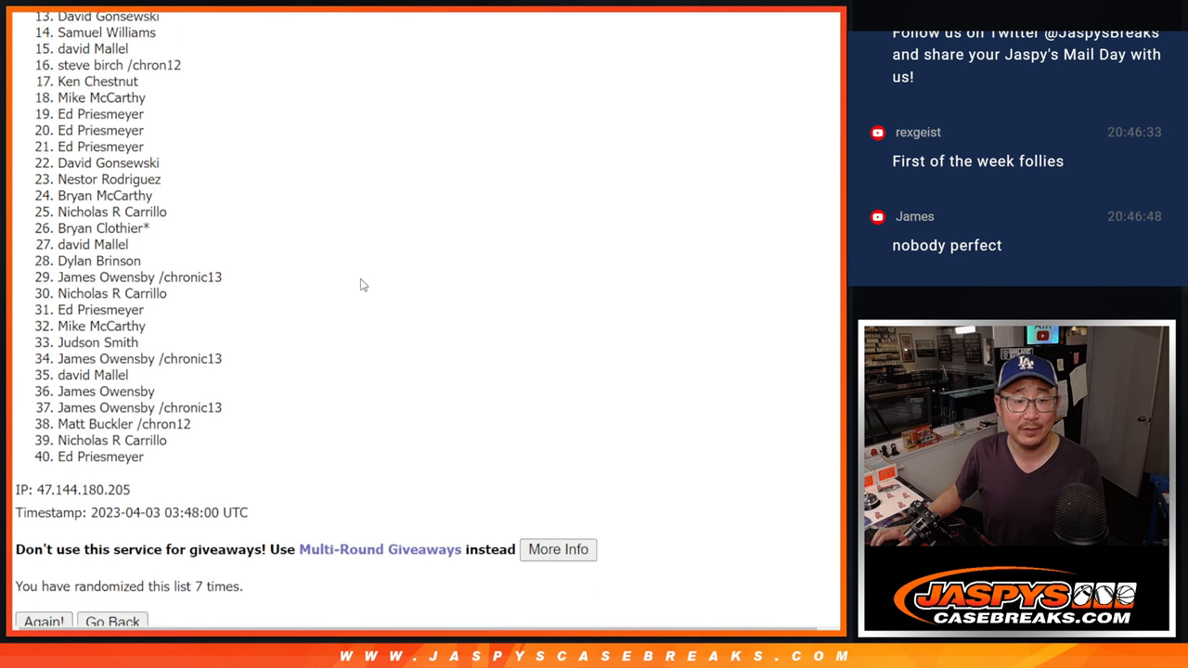
# Highlight entries 1 through 5 of the final order as the giveaway winners.
pyautogui.click(44, 622)
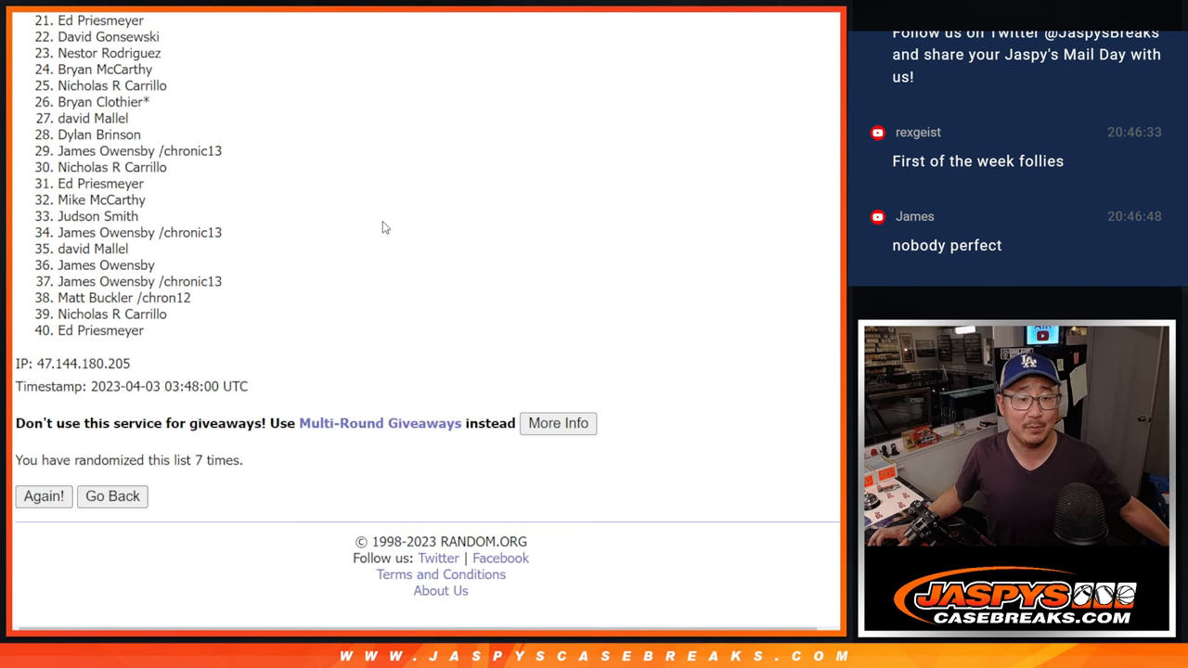
pyautogui.click(42, 495)
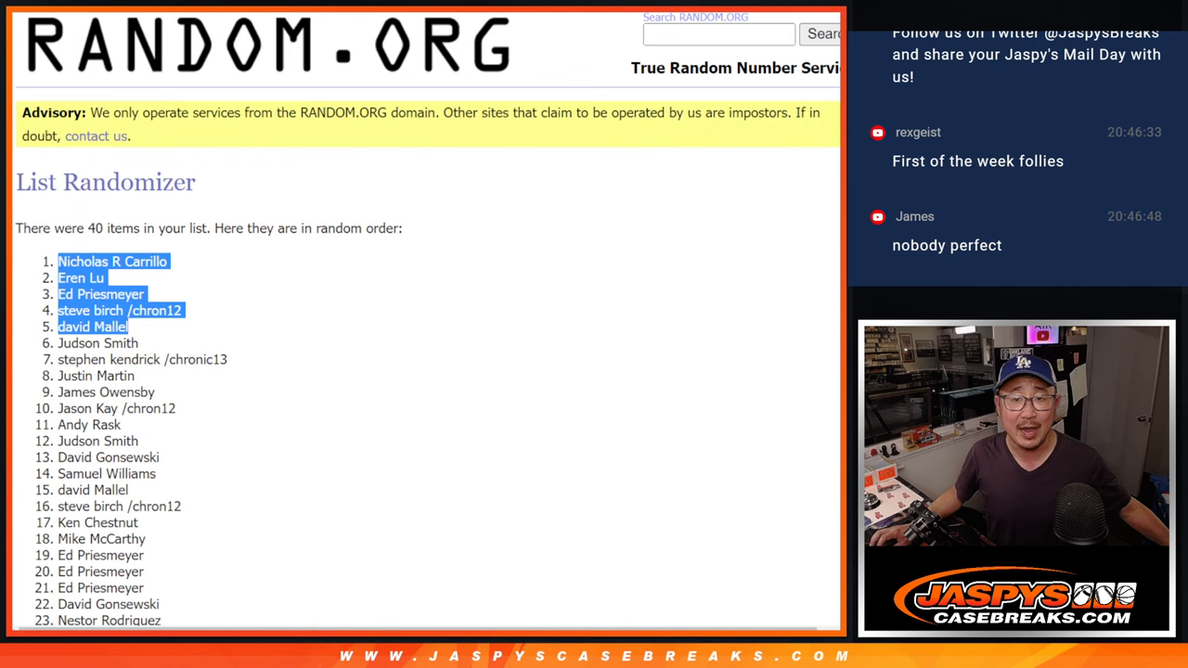